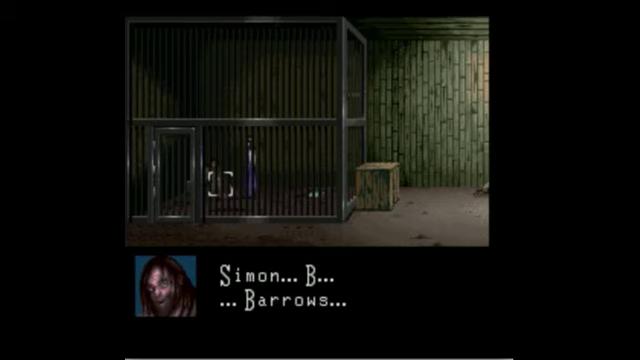
{"action": "key", "text": "enter"}
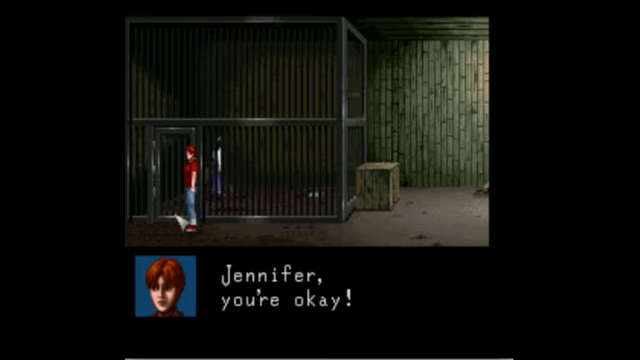
{"action": "key", "text": "enter"}
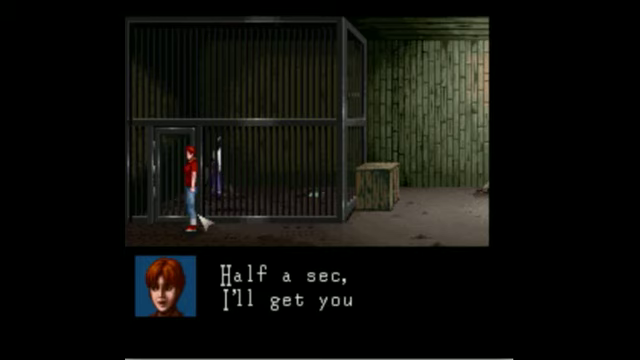